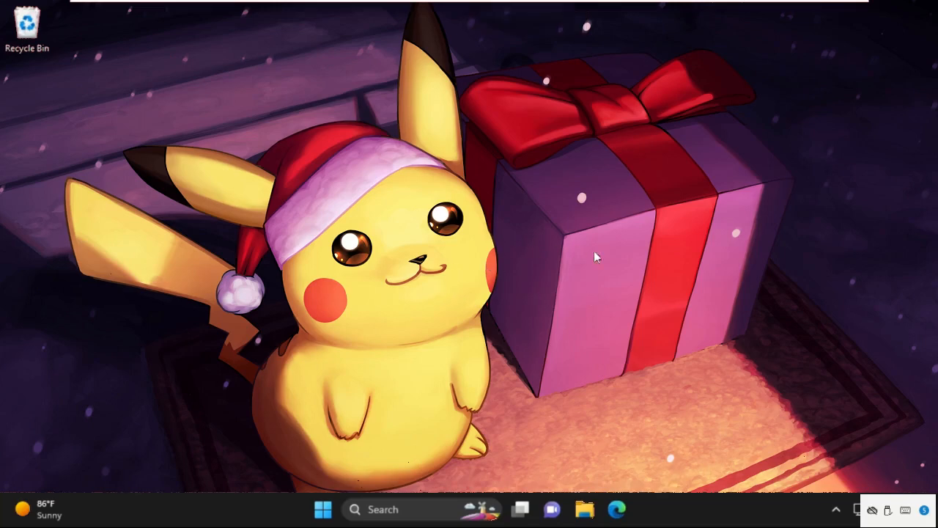
mouse_move(384, 510)
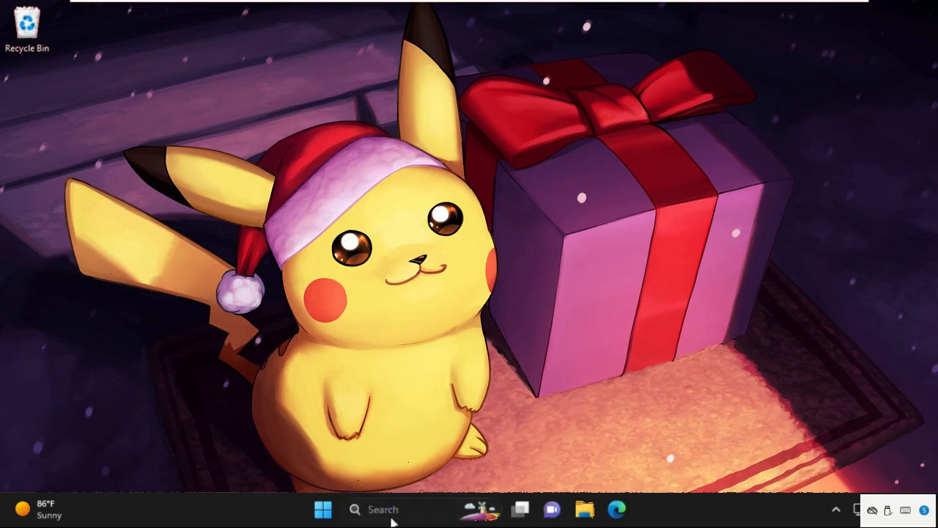
Step: Search Windows for 'control panel' so it shows as the best match
type("contorl panel")
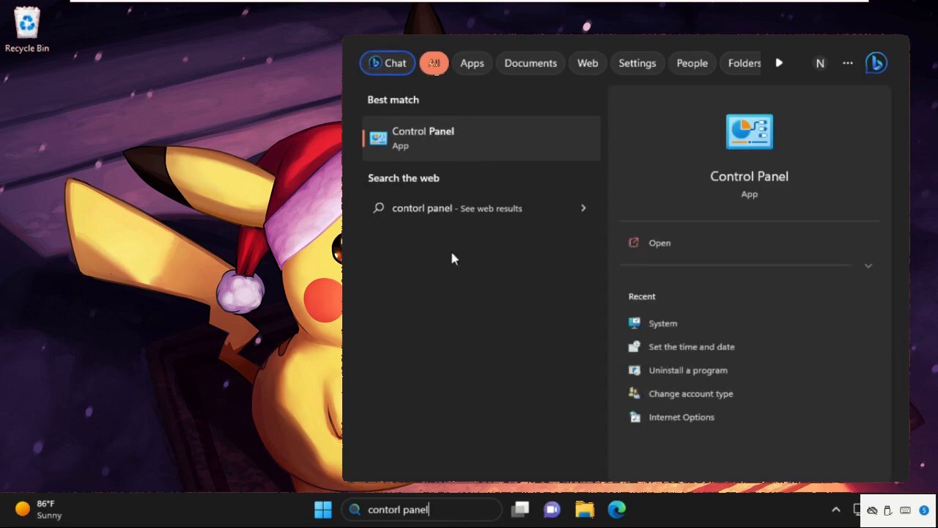
Step: Launch Control Panel, switch View by to Large icons and bring Sound into view
left_click(422, 138)
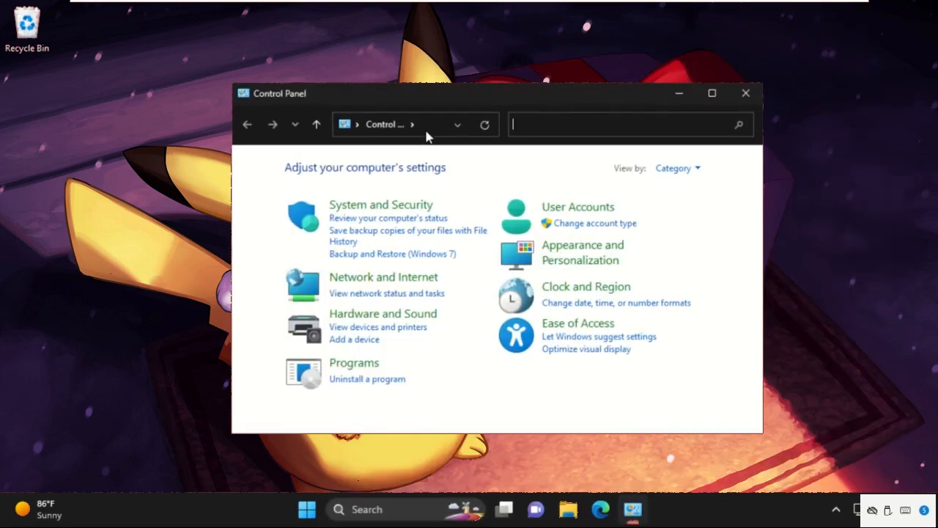
mouse_move(686, 176)
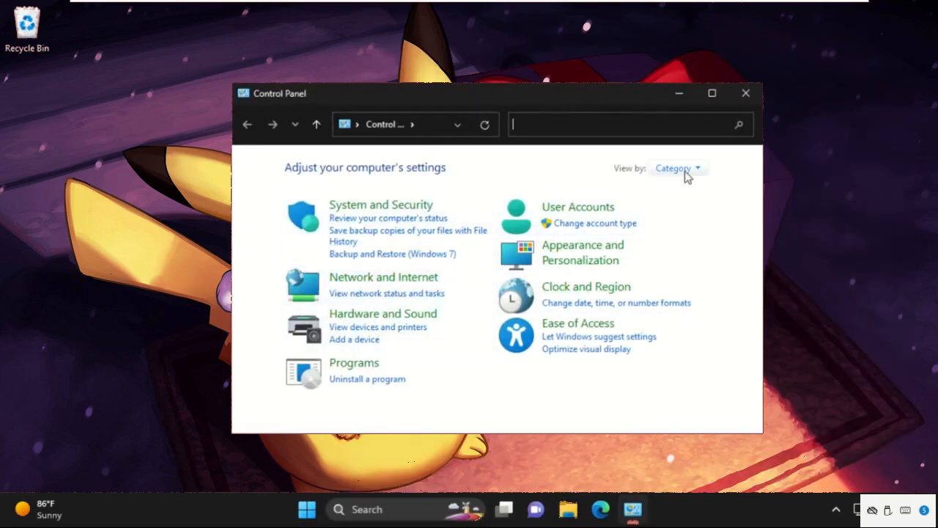
left_click(677, 167)
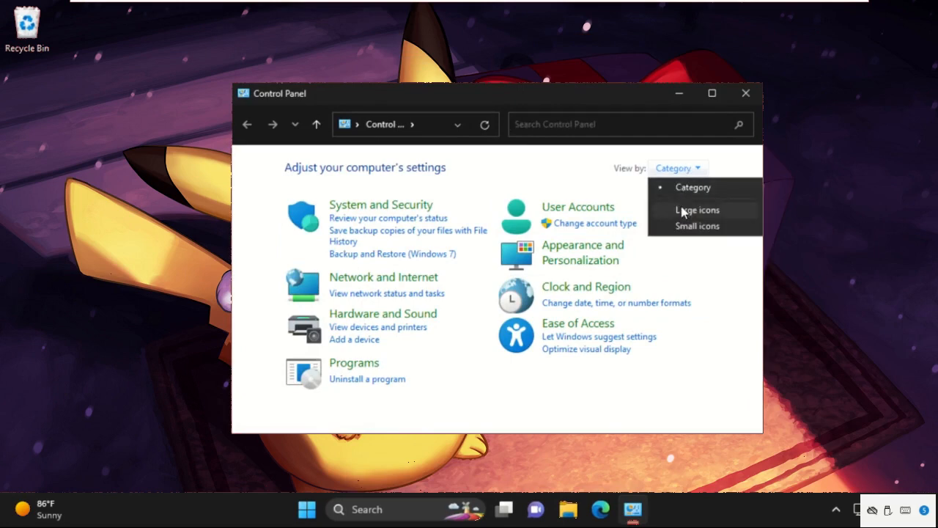
left_click(698, 210)
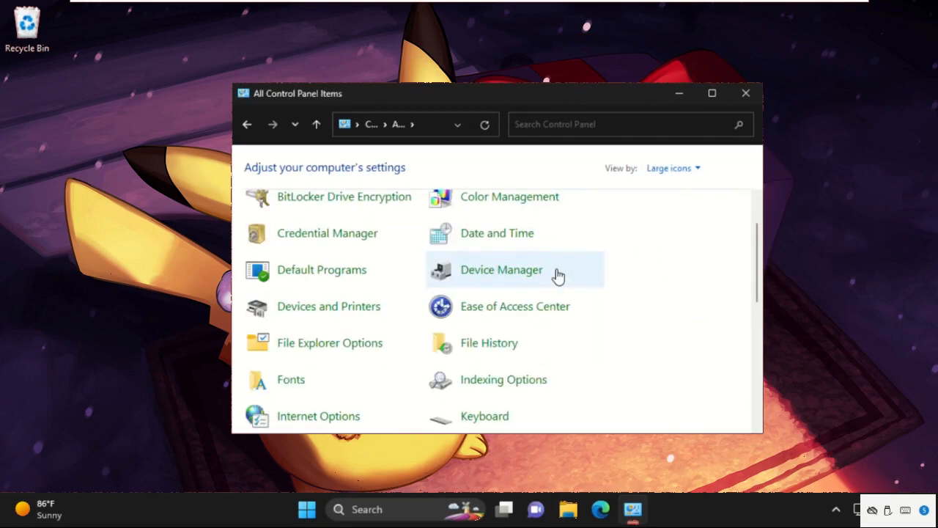
scroll("down", 3)
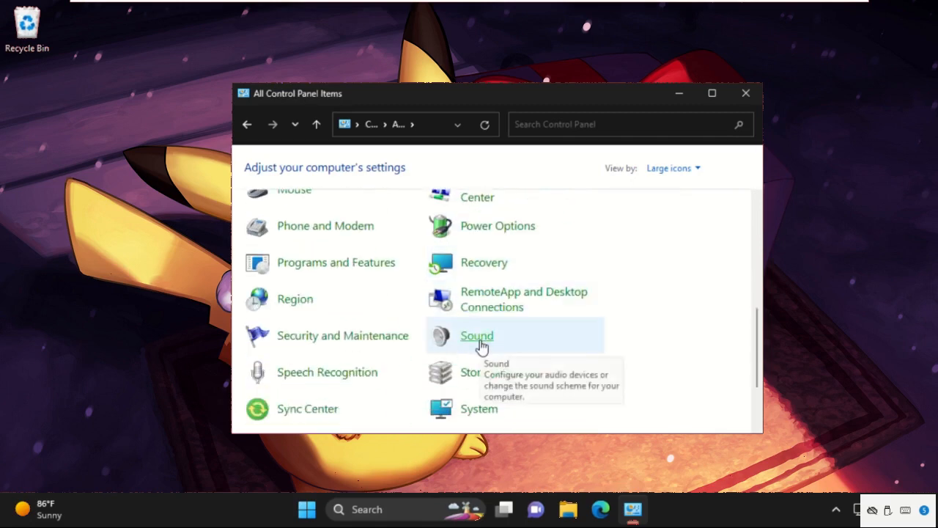
Step: Bring up the Sound dialog, close Control Panel and disable the Speakers device
left_click(477, 334)
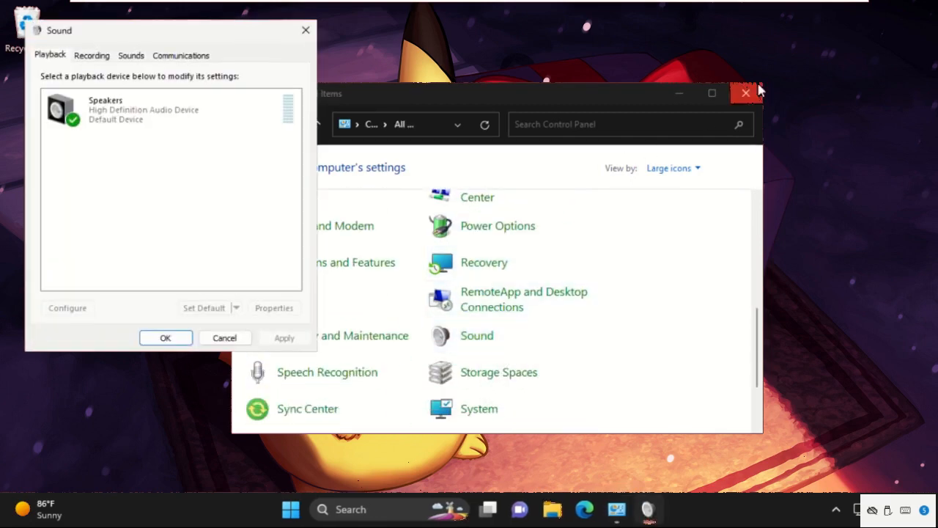
left_click(746, 94)
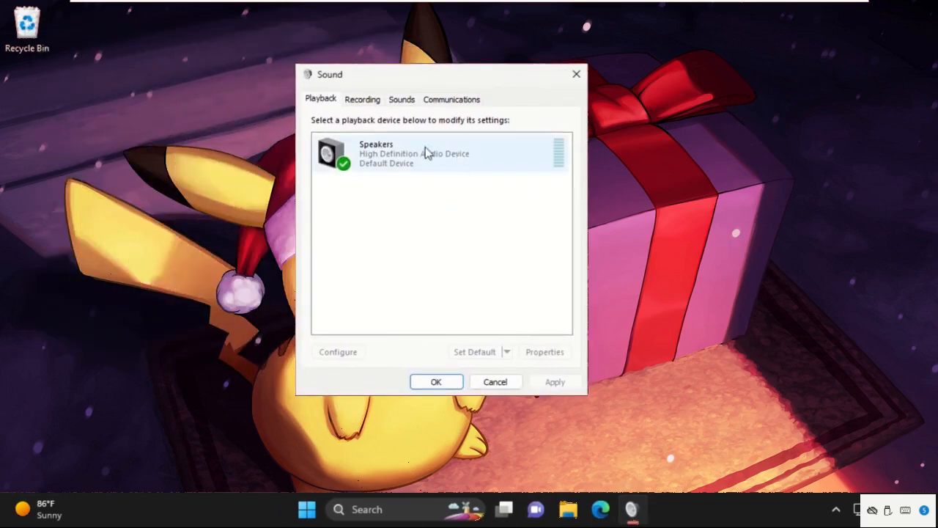
right_click(425, 154)
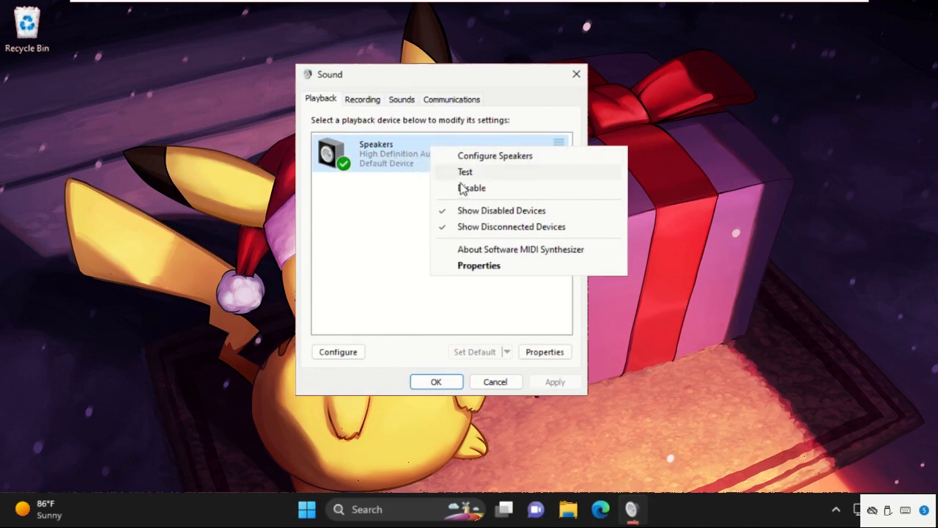
left_click(475, 188)
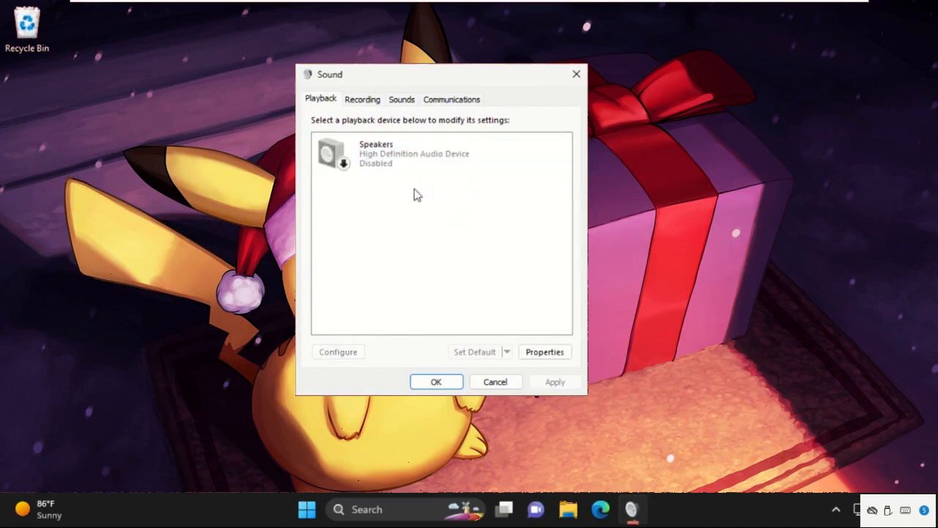
Step: Re-enable the Speakers playback device and select it as the default device
right_click(403, 154)
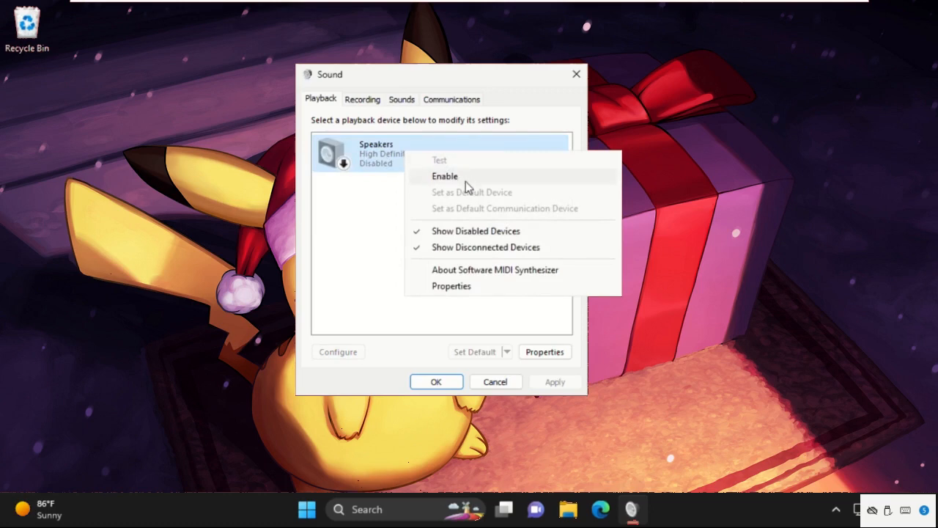
left_click(446, 176)
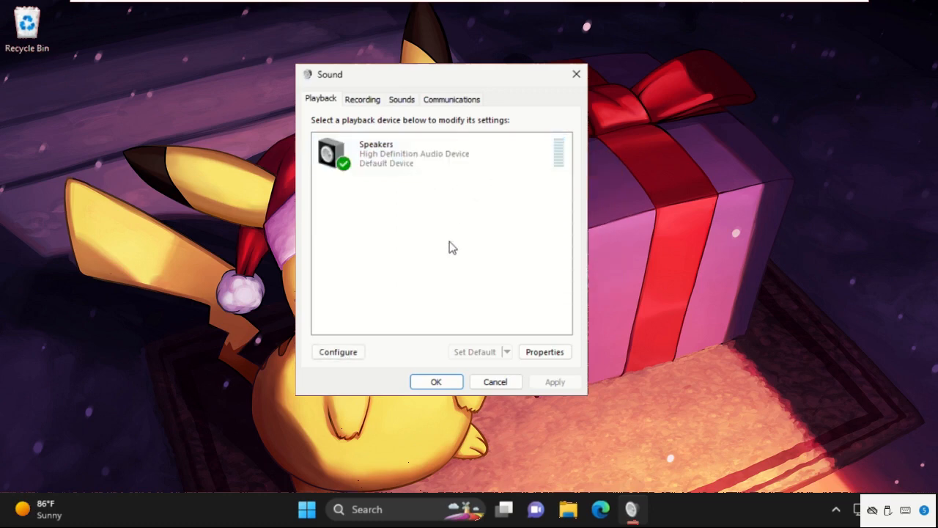
left_click(413, 154)
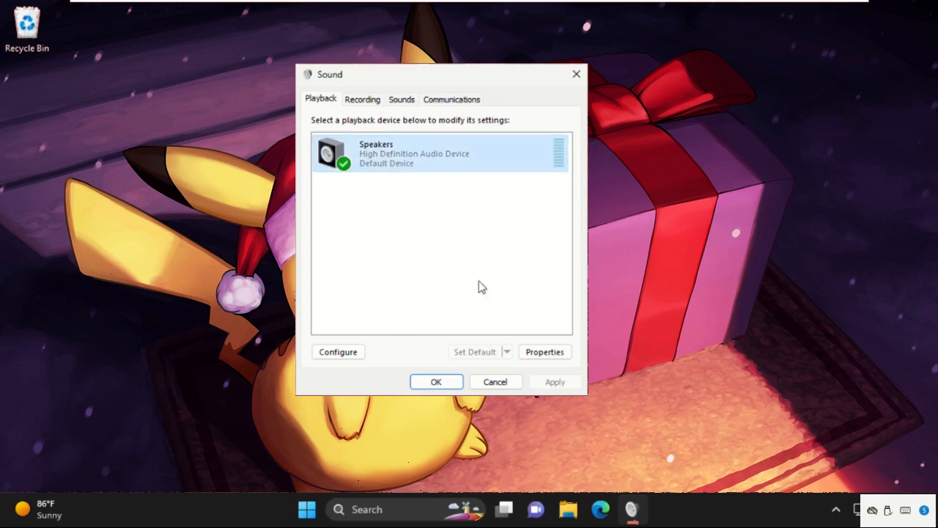
Step: In Speakers Properties, raise the Levels volume slider to 100
left_click(545, 352)
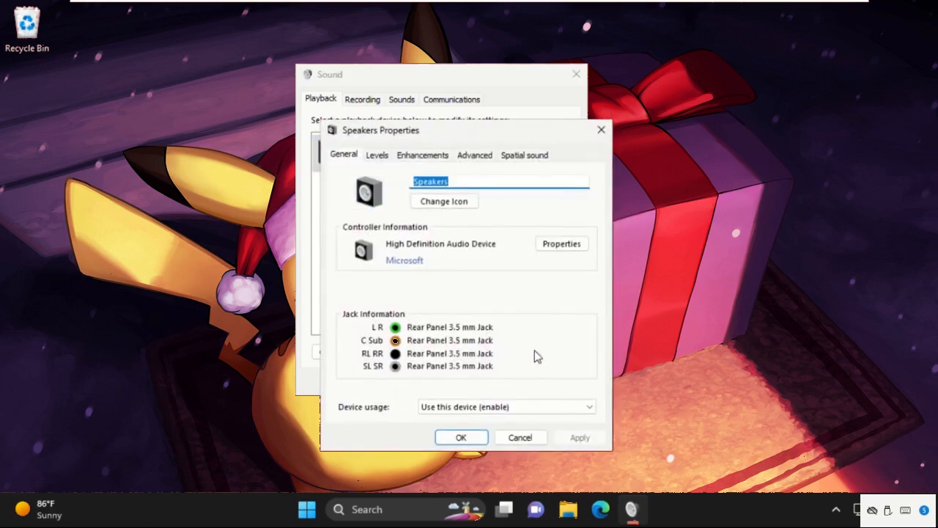
left_click(377, 156)
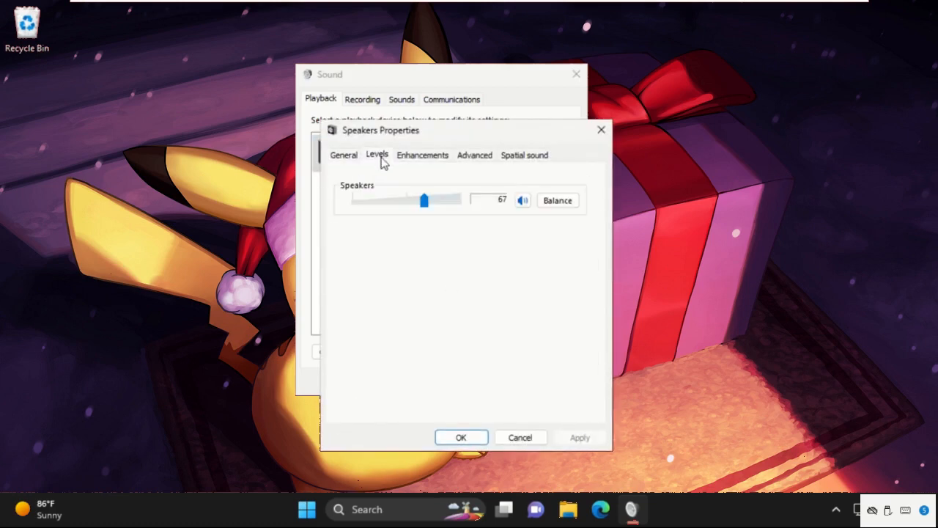
left_click_drag(424, 199, 460, 199)
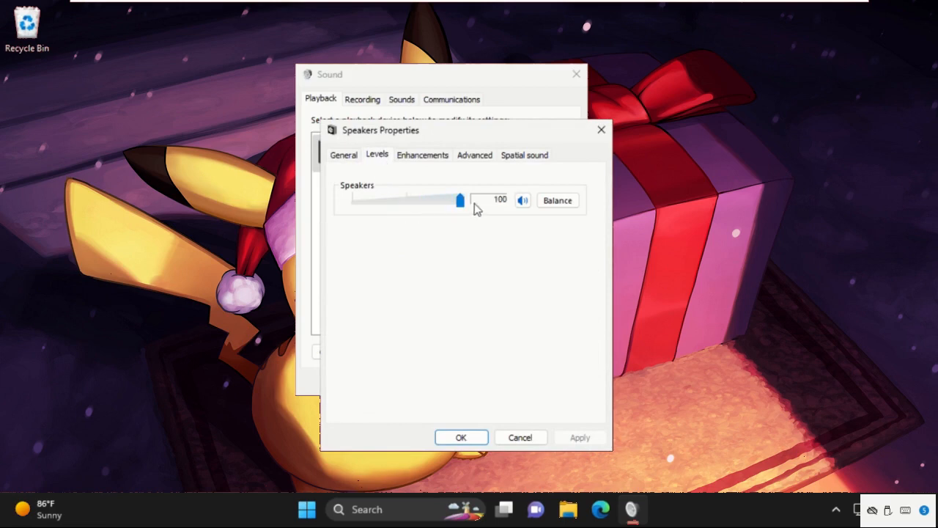
mouse_move(513, 206)
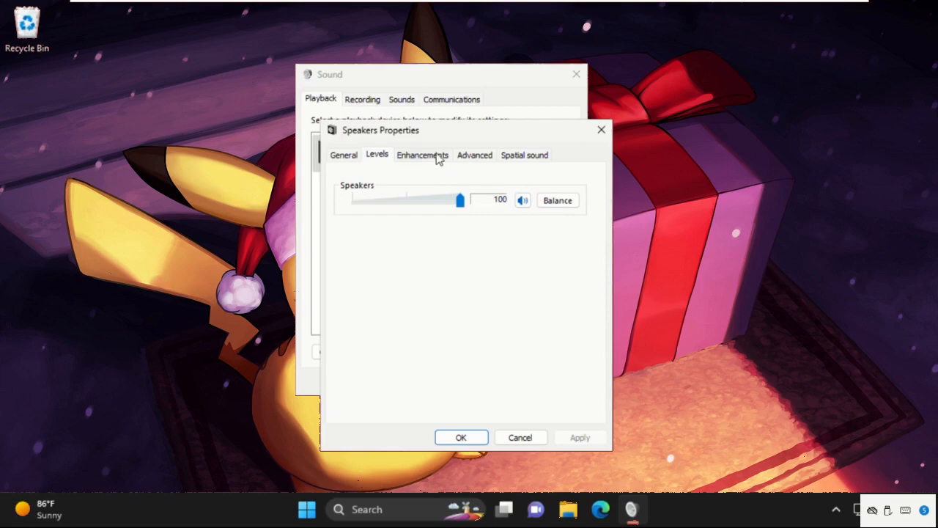
Step: Check Disable all enhancements and confirm the Speakers Properties with OK
left_click(422, 156)
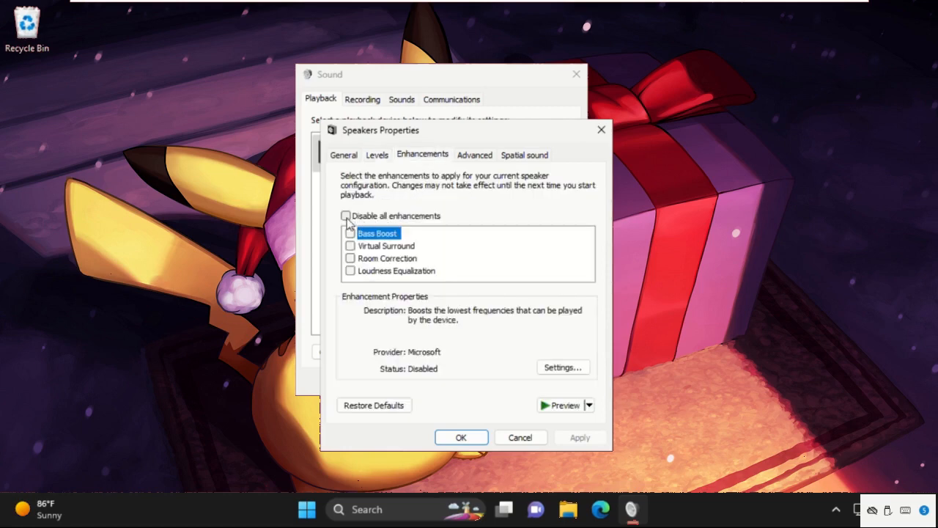
left_click(346, 215)
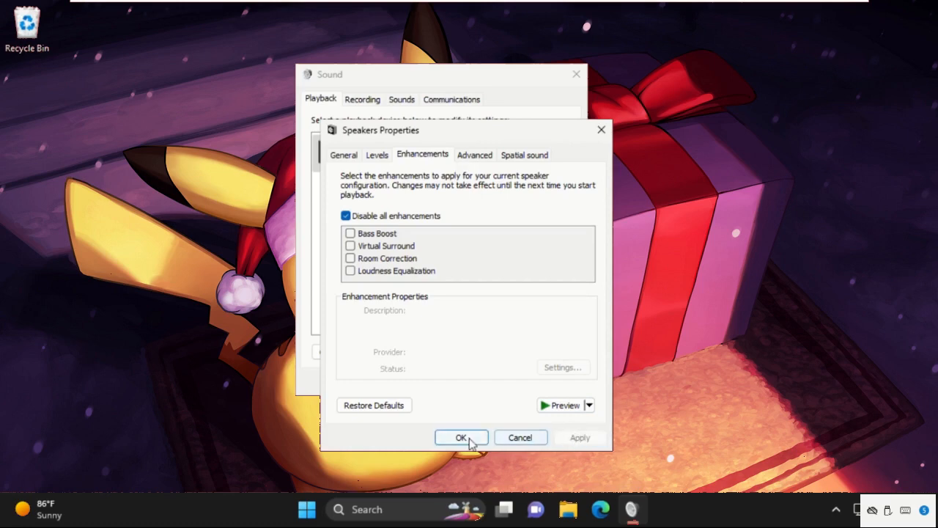
left_click(461, 437)
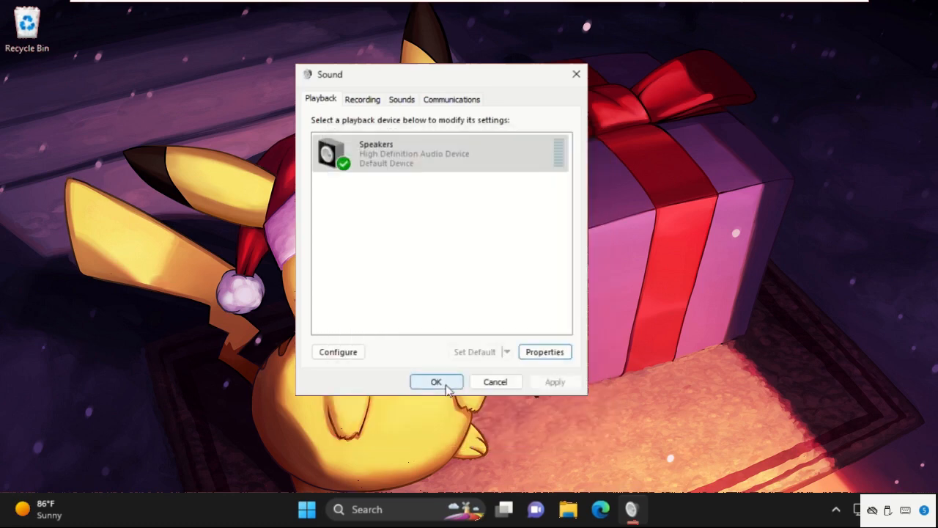
Step: Close the Sound dialog and launch Device Manager from the Start quick-link menu
left_click(437, 382)
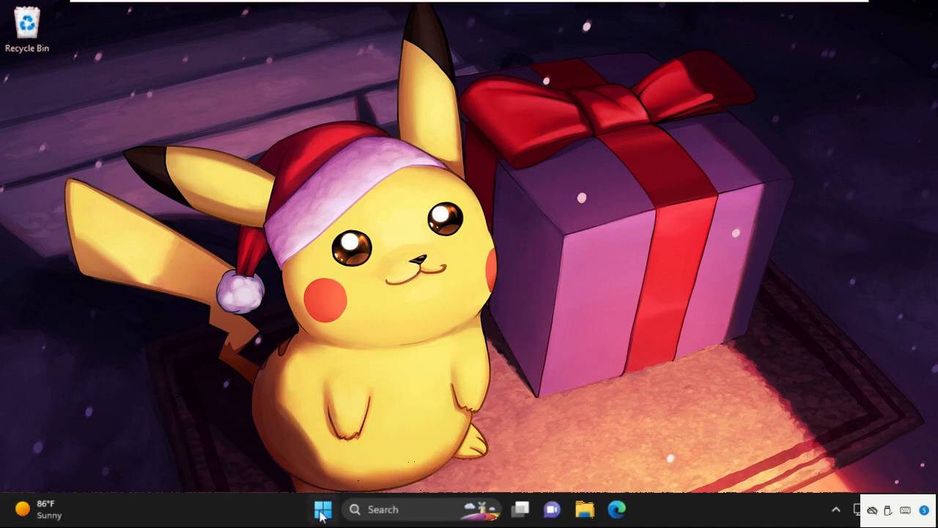
right_click(323, 509)
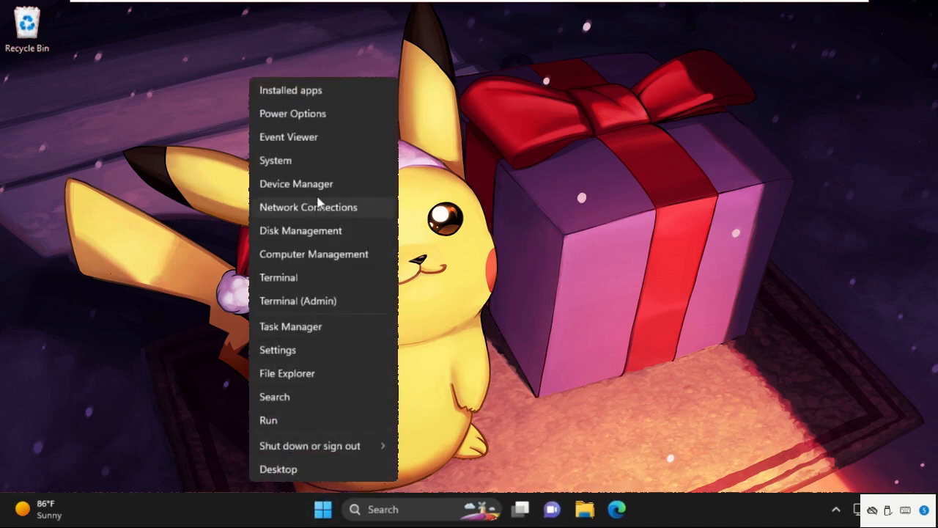
left_click(295, 183)
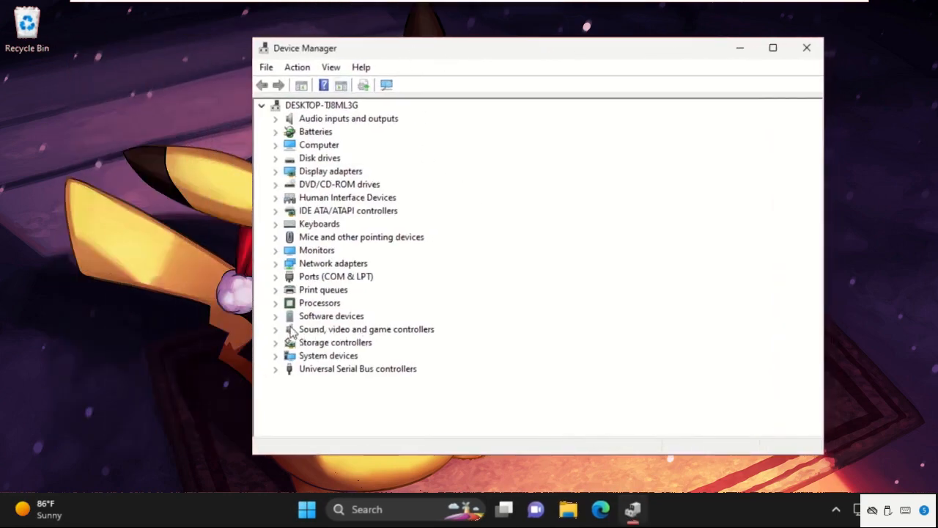
Step: View the High Definition Audio Device's driver details under Sound, video and game controllers
left_click(276, 329)
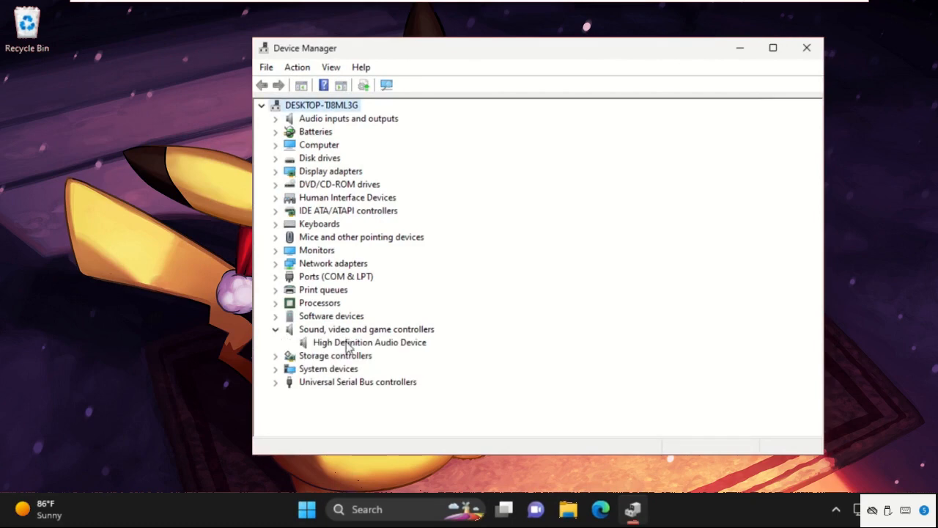
right_click(369, 341)
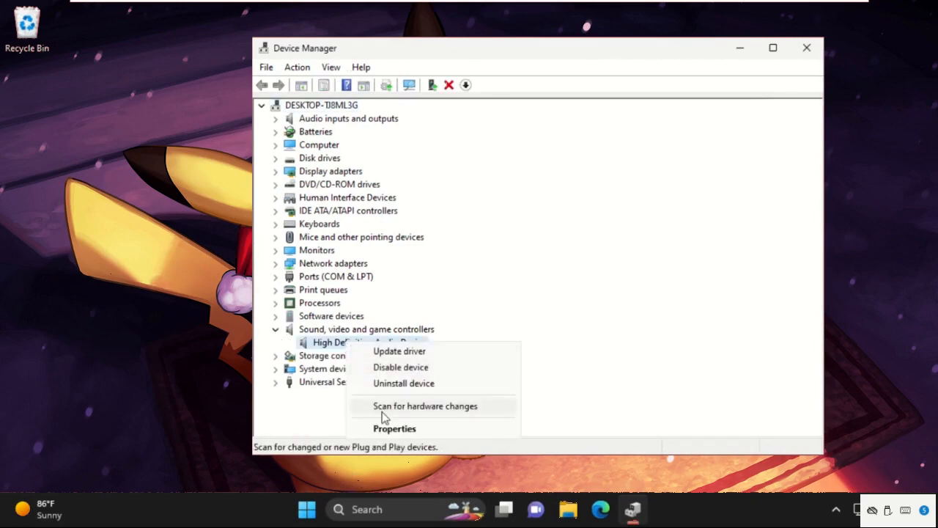
left_click(394, 428)
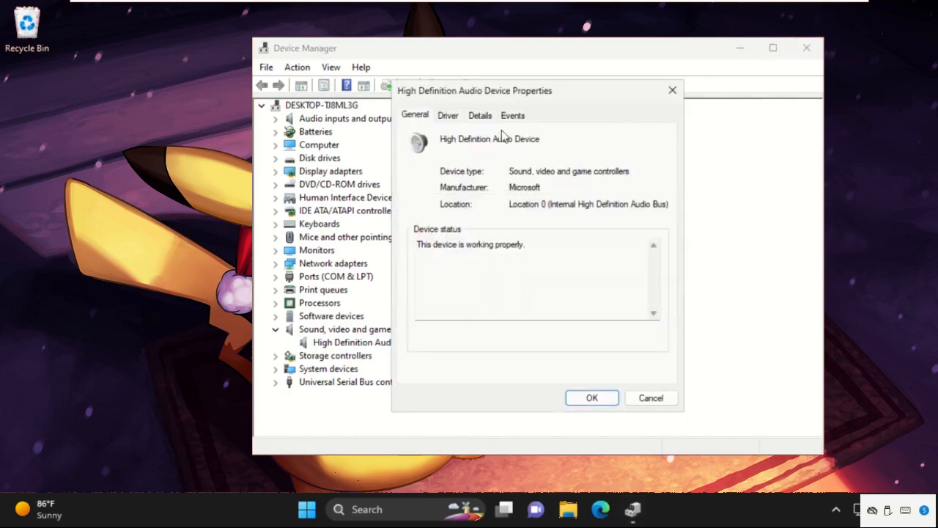
left_click(449, 115)
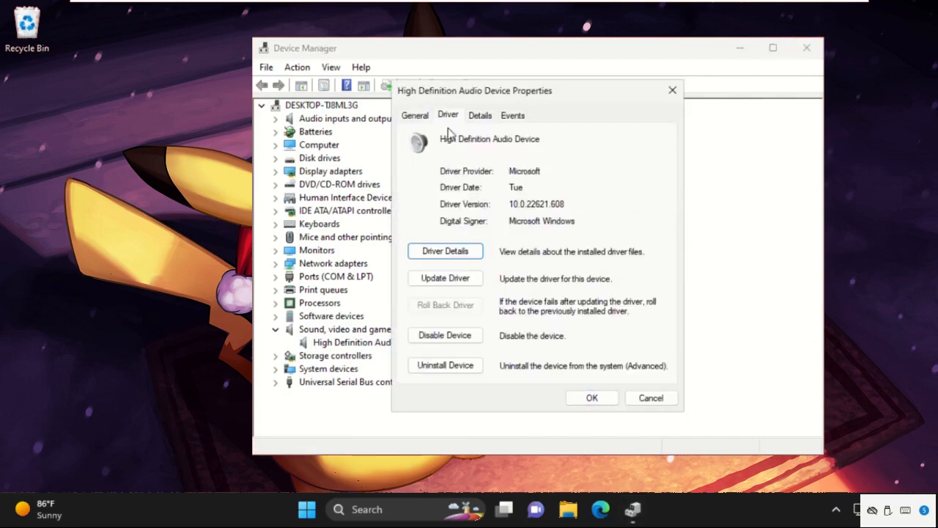
Step: Search automatically for driver updates, confirm the best driver is installed and close the wizard
left_click(446, 279)
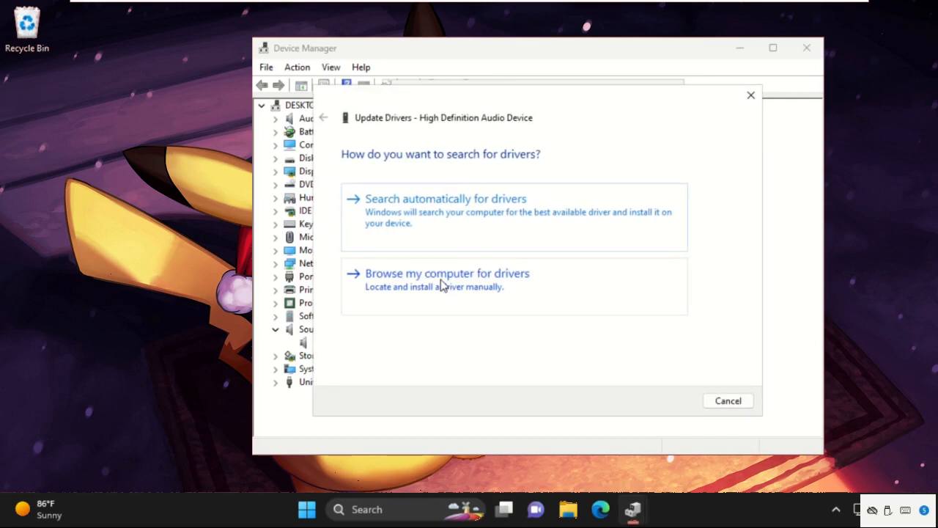
left_click(446, 199)
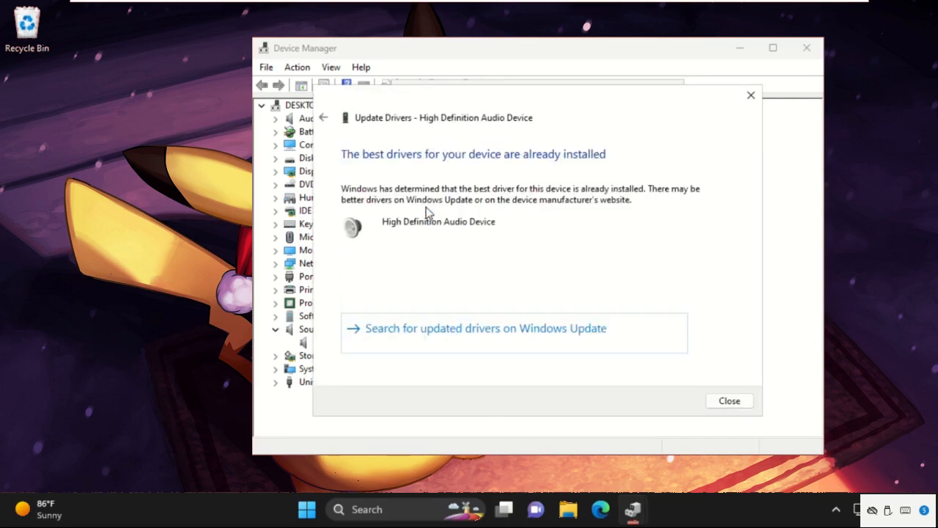
mouse_move(544, 168)
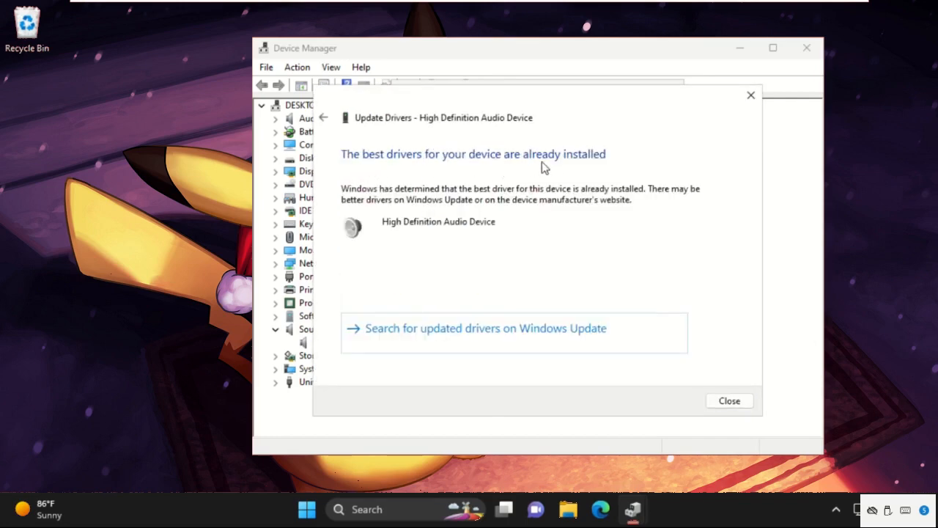
mouse_move(730, 402)
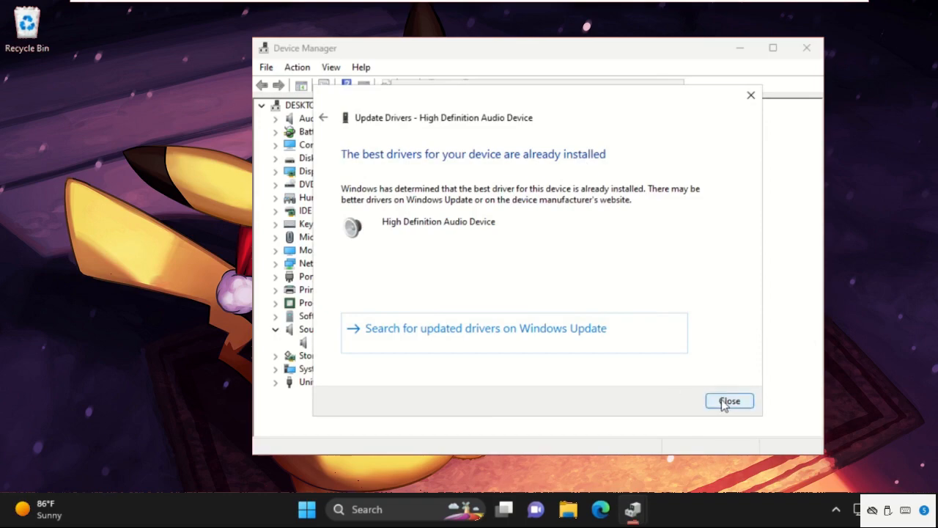
left_click(730, 402)
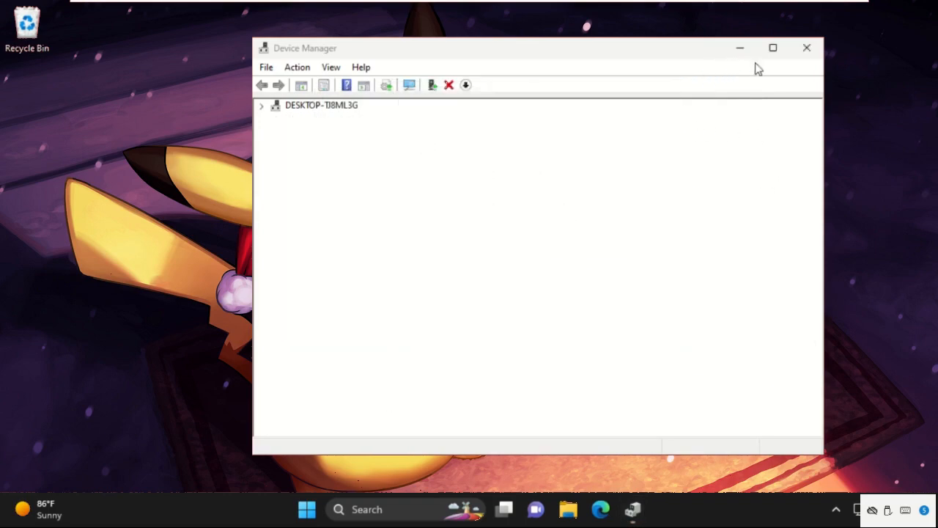
Step: Close Device Manager and bring up the Performance Logs & Alerts service's actions in Services
left_click(806, 47)
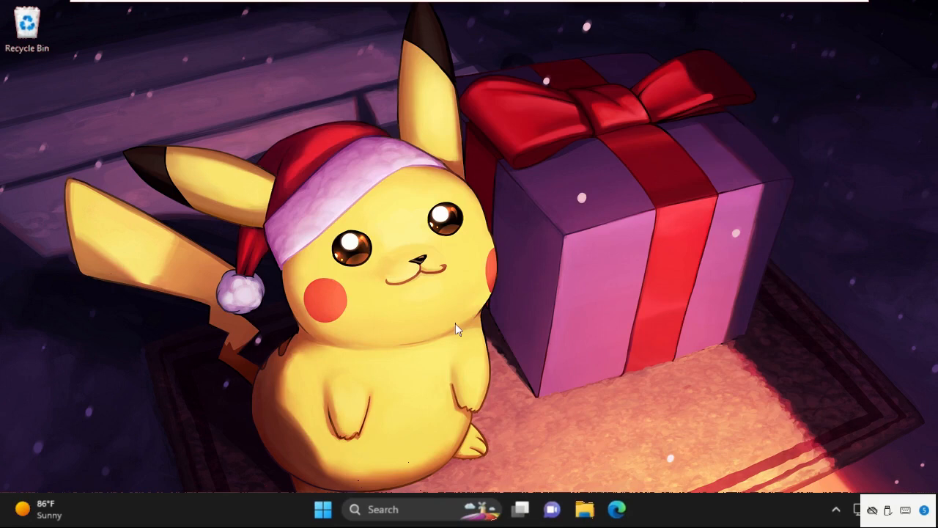
mouse_move(403, 302)
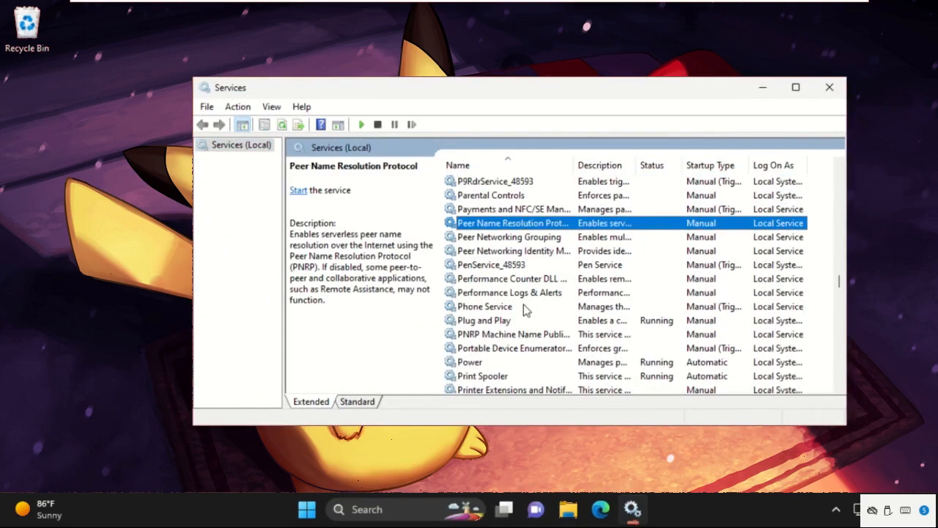
left_click(512, 236)
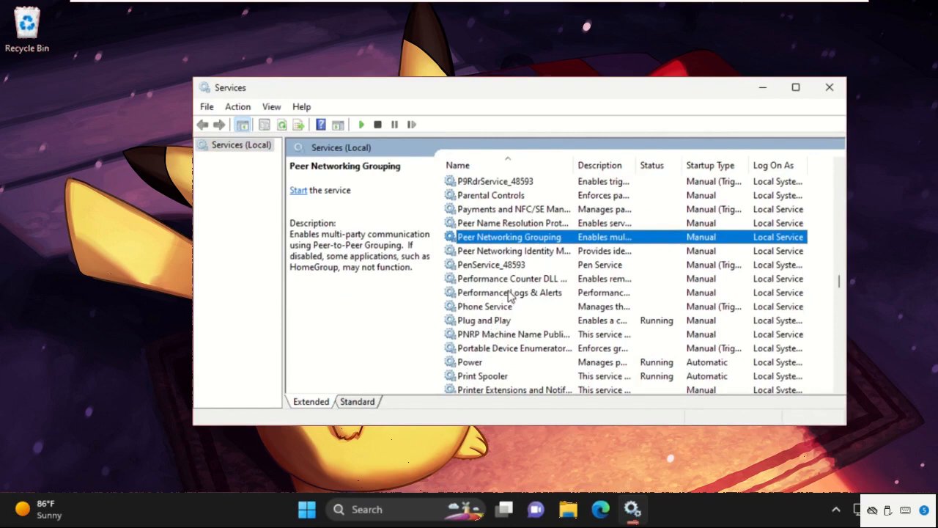
left_click(510, 293)
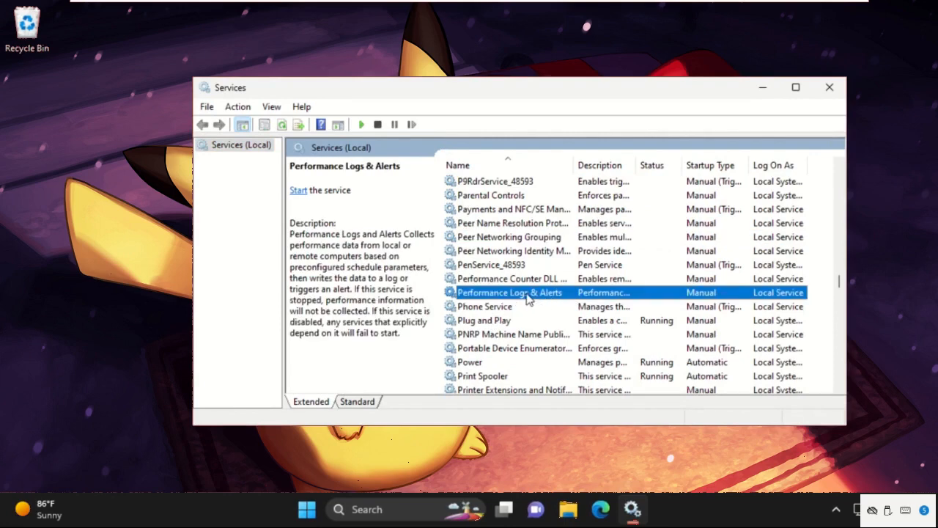
right_click(510, 293)
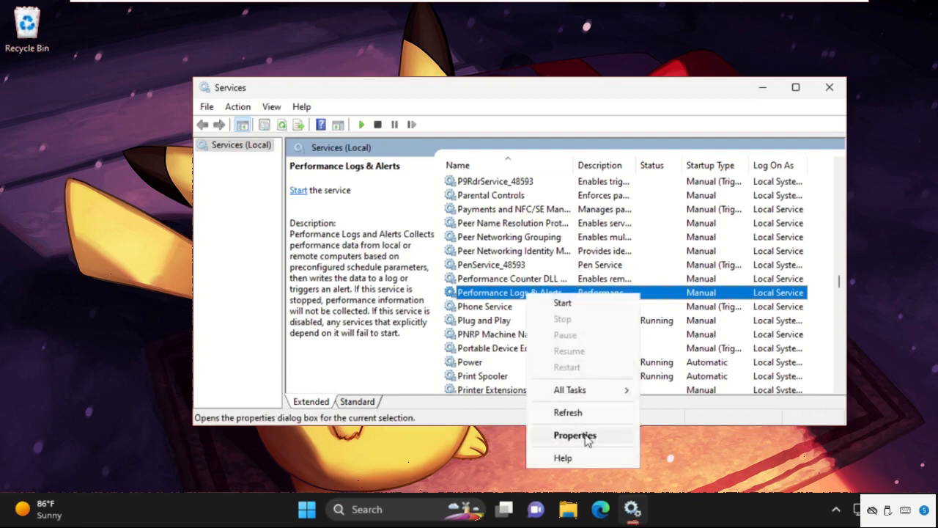
Step: Set Performance Logs & Alerts startup type to Automatic and start the service
left_click(575, 436)
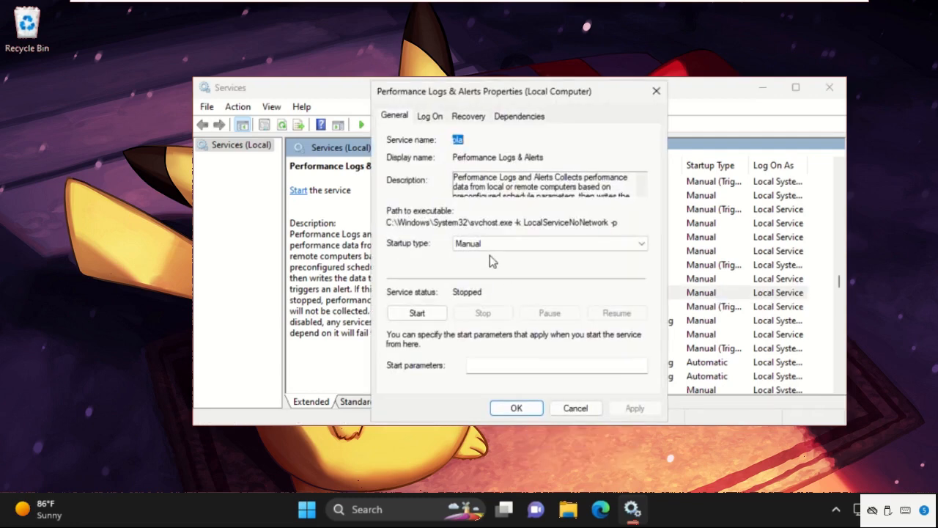
left_click(548, 244)
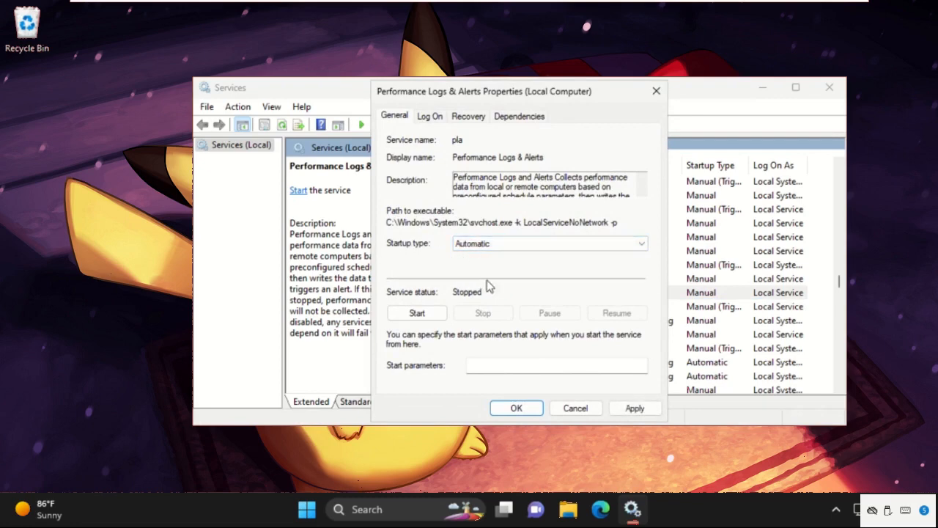
left_click(516, 407)
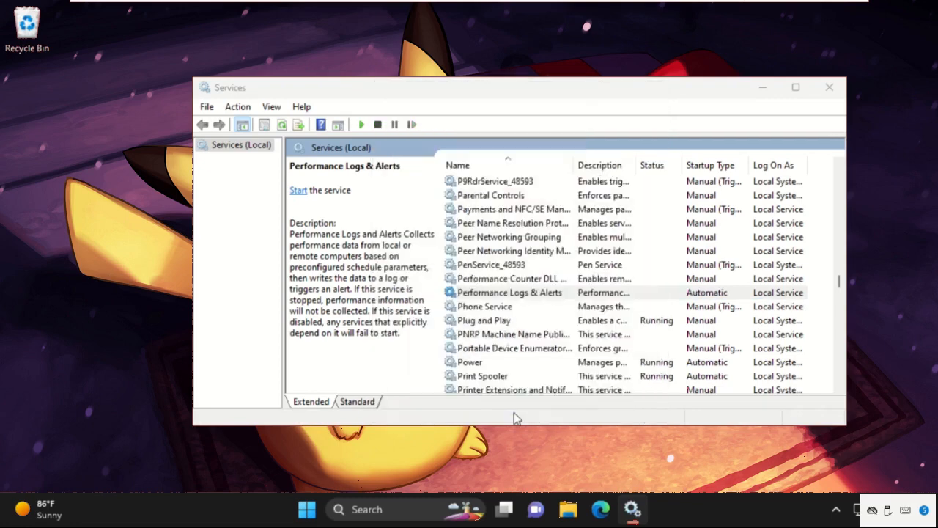
left_click(510, 293)
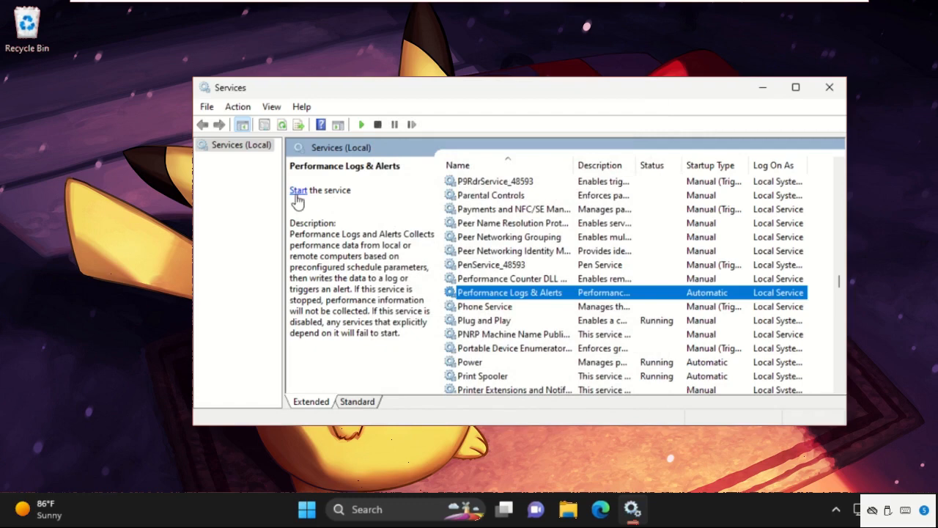
left_click(296, 190)
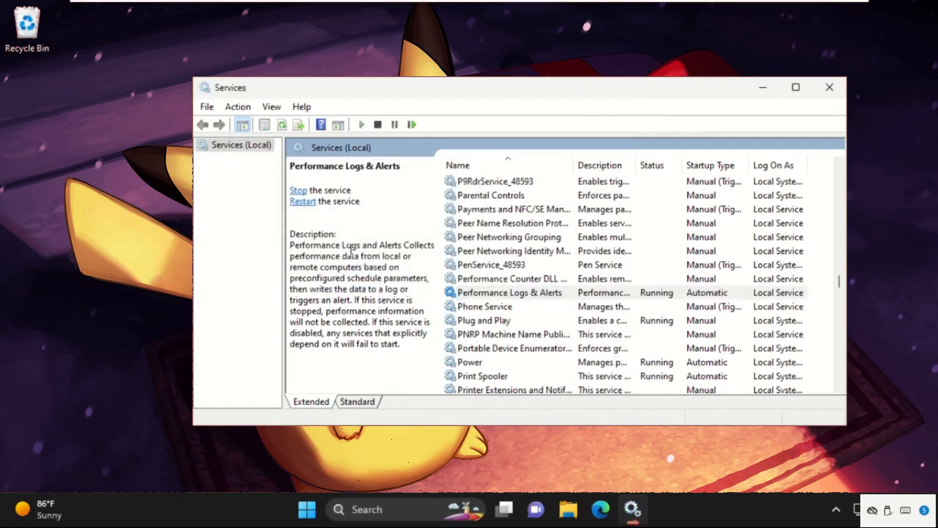
mouse_move(644, 278)
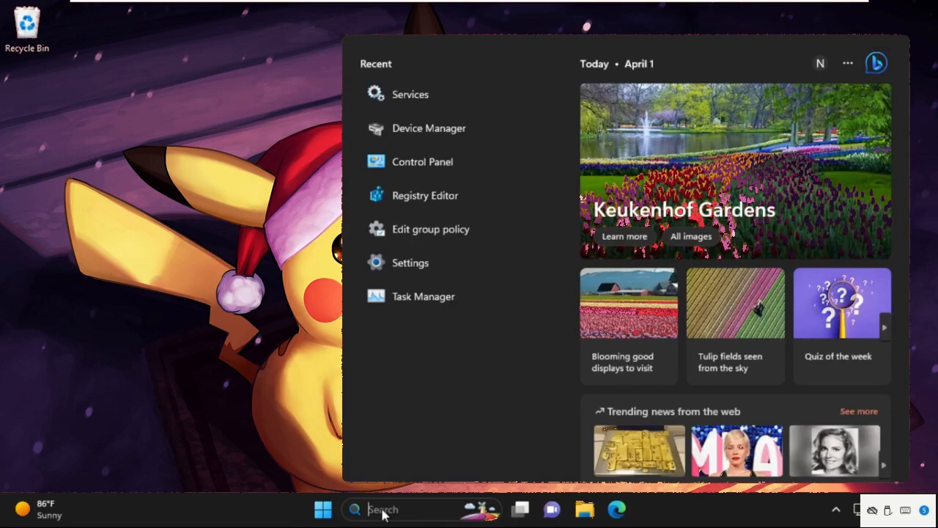
Step: Search 'troubleshoot settings', go to Troubleshoot and show the Other troubleshooters page
type("troubleshoot settings")
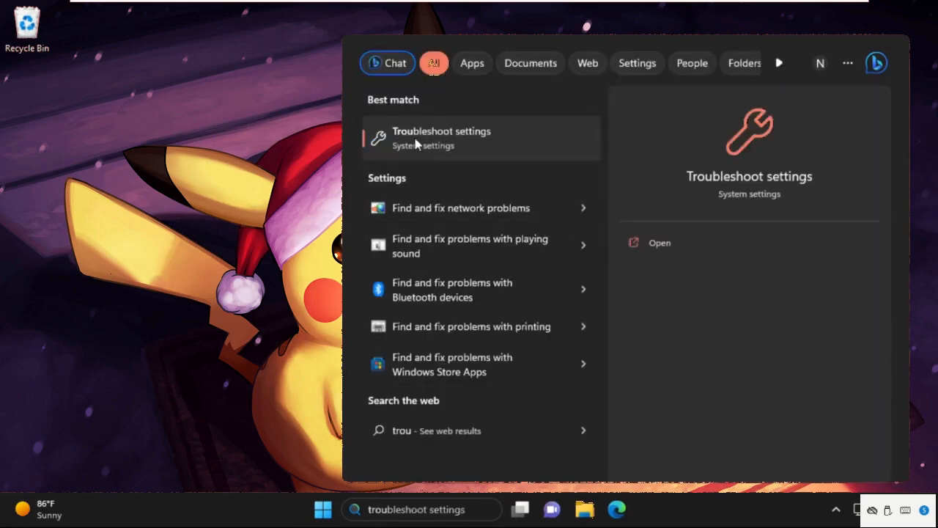
left_click(441, 137)
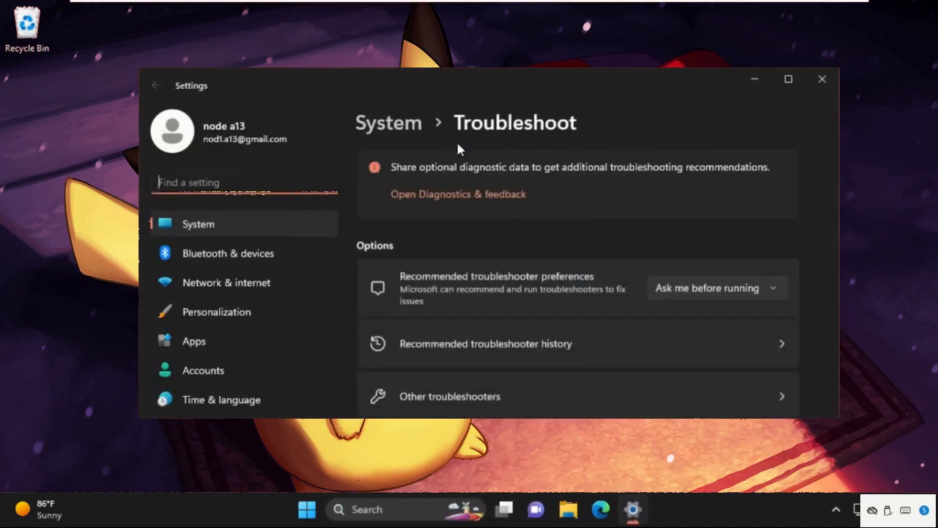
scroll("down", 3)
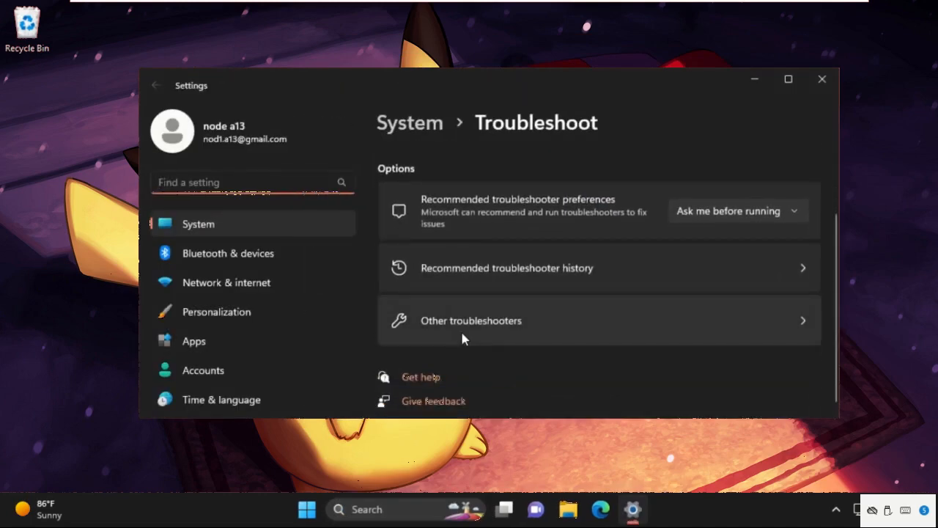
left_click(471, 320)
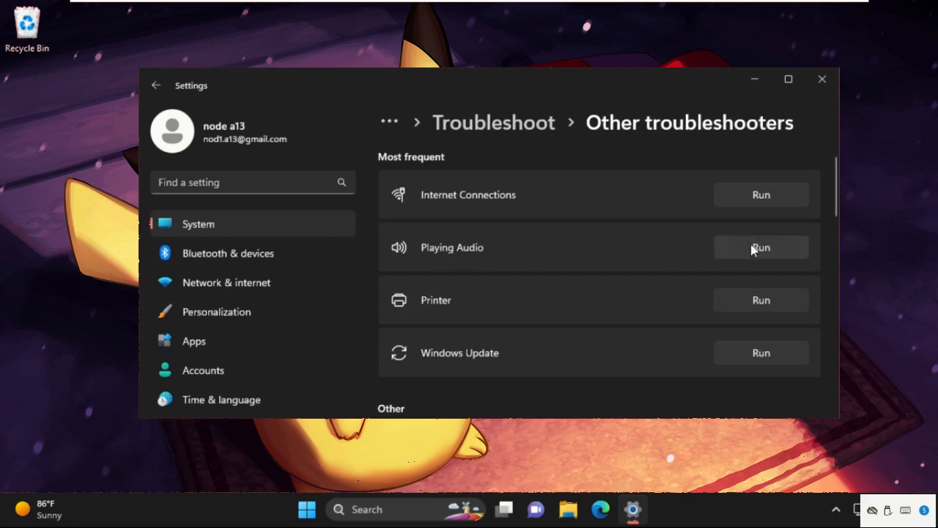
left_click(761, 246)
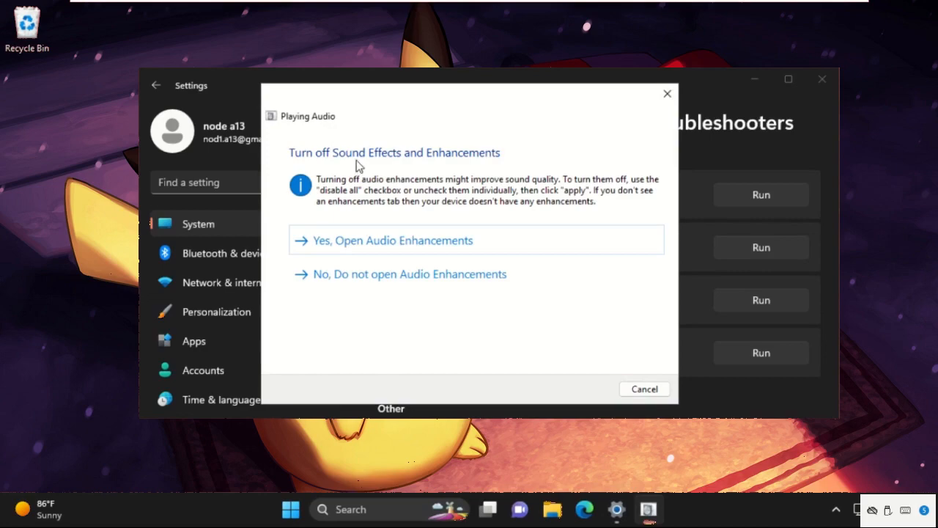
left_click(645, 388)
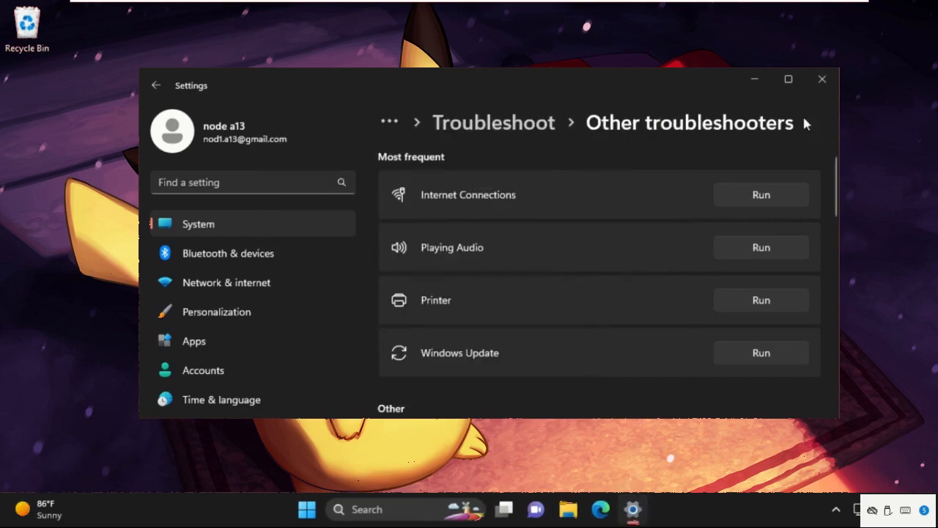